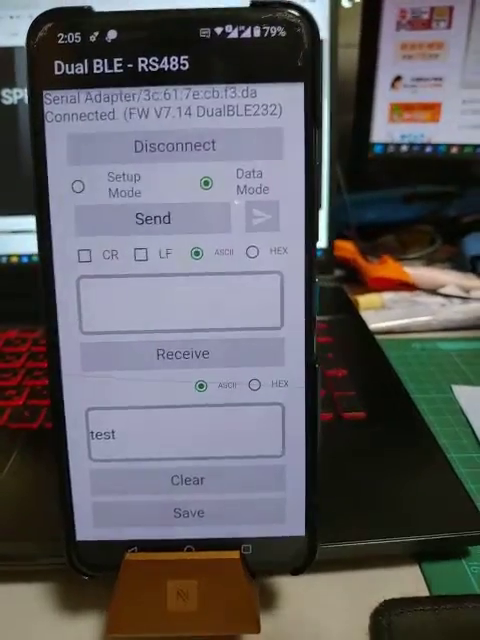
Step: Enter setup mode, set the baud rate to 1200 (command aa 00 88 00), and return to data mode
click(78, 188)
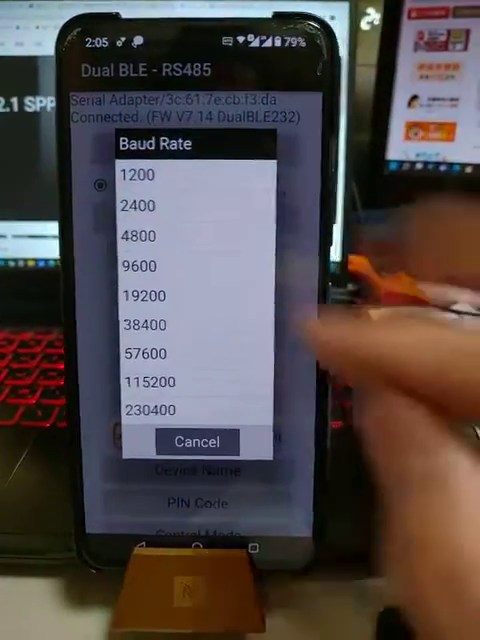
click(138, 174)
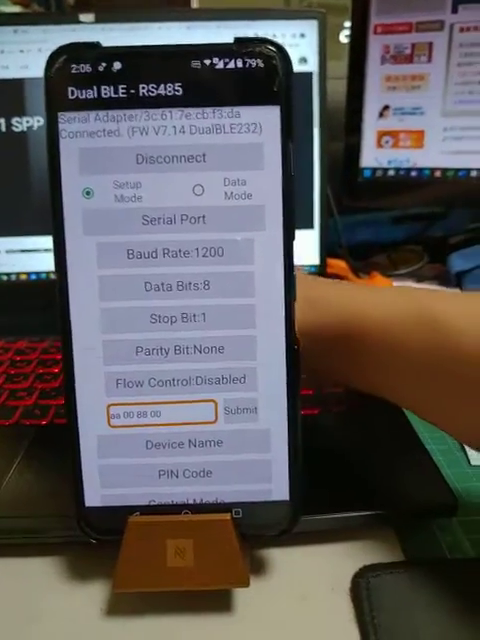
click(197, 189)
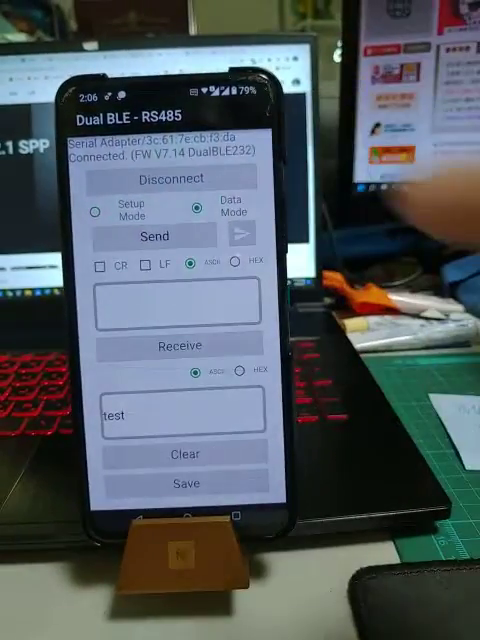